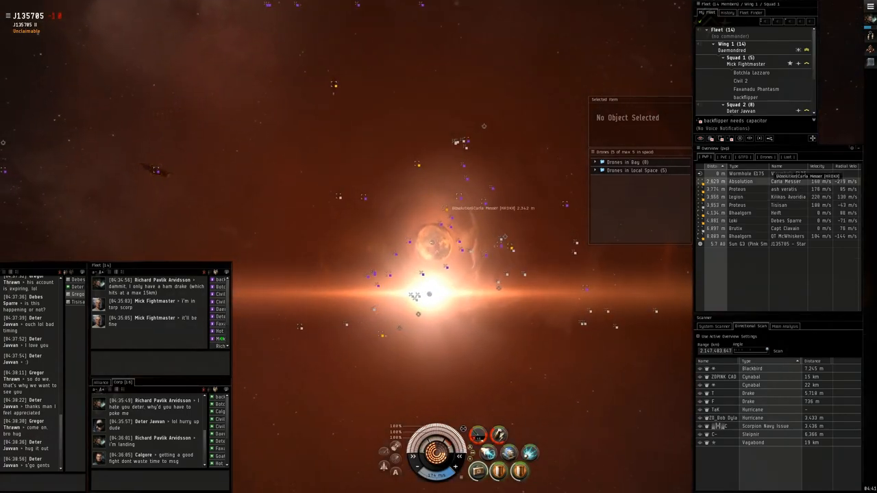
# - Select a nearby ship on the Overview so it shows in the Selected Item panel
pyautogui.click(784, 198)
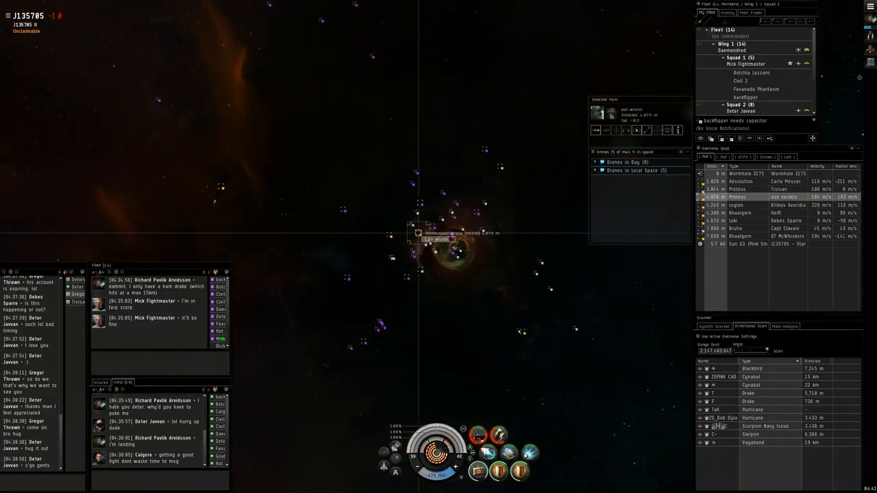